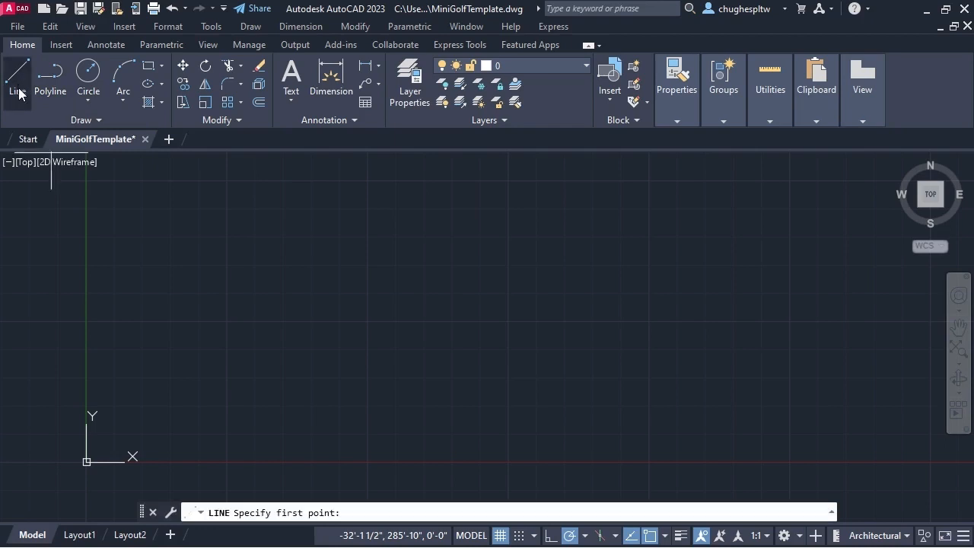
{"action": "mouse_move", "coordinate": [351, 249]}
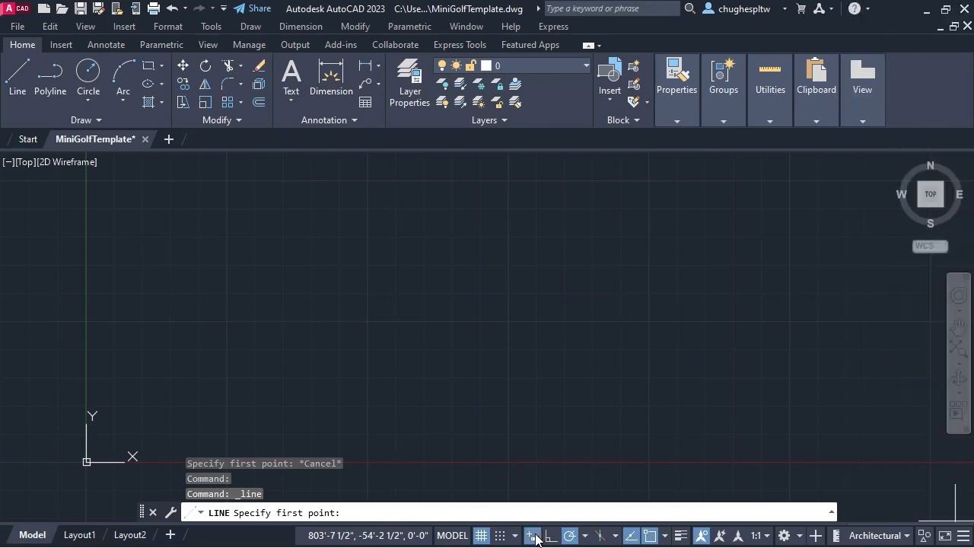
{"action": "mouse_move", "coordinate": [245, 241]}
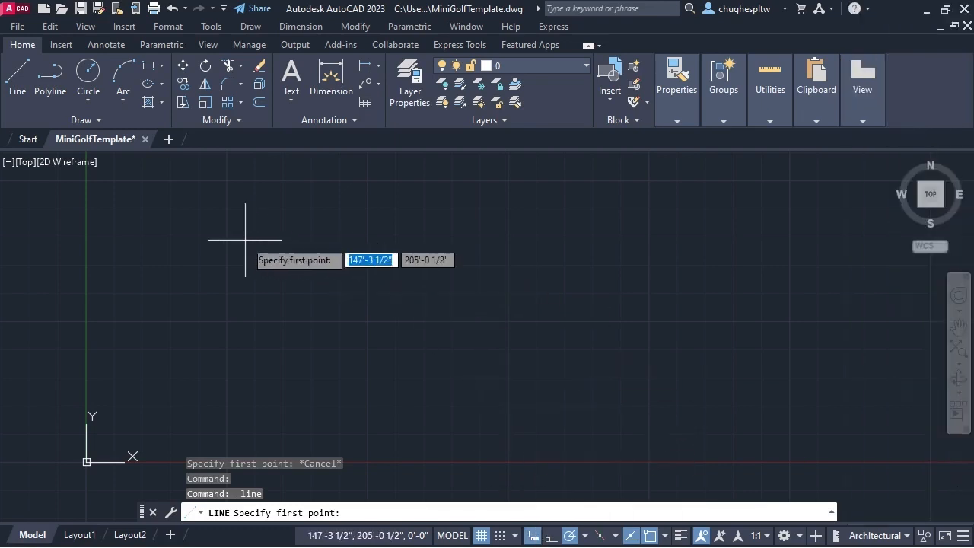
{"action": "mouse_move", "coordinate": [371, 365]}
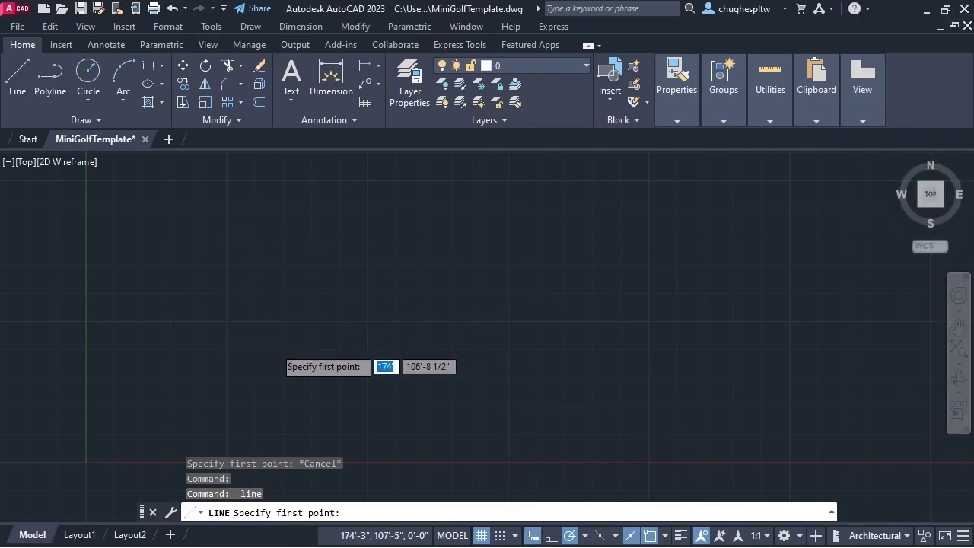
{"action": "mouse_move", "coordinate": [230, 332]}
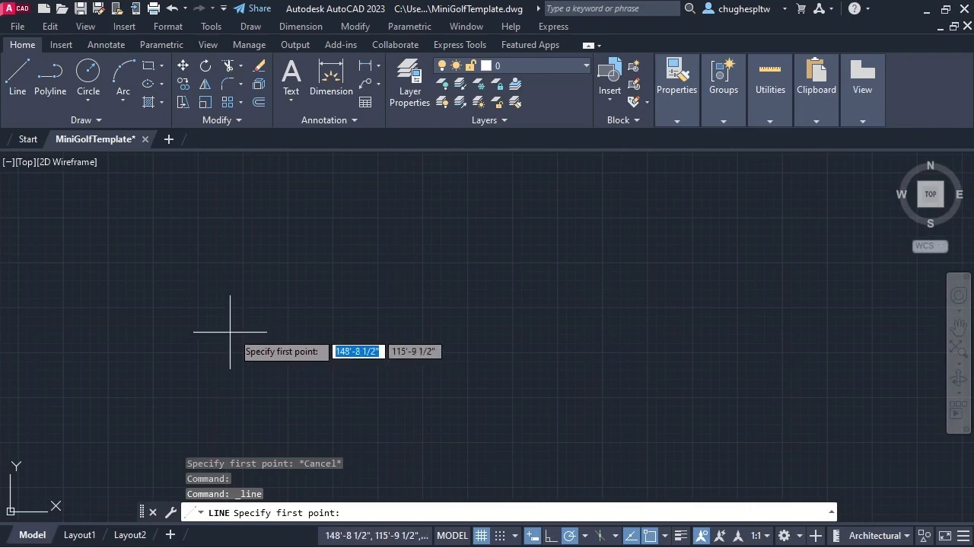
{"action": "mouse_move", "coordinate": [626, 164]}
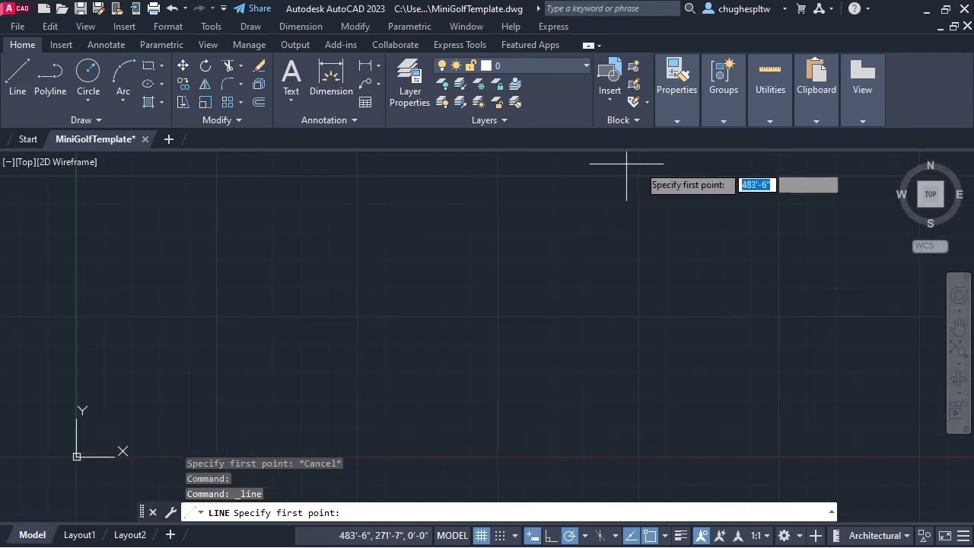
{"action": "mouse_move", "coordinate": [243, 396]}
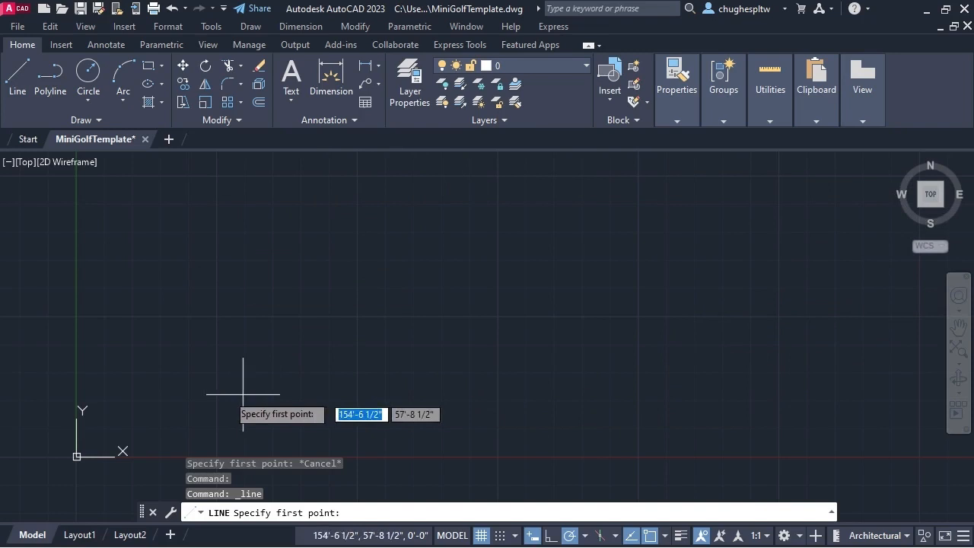
{"action": "mouse_move", "coordinate": [241, 234]}
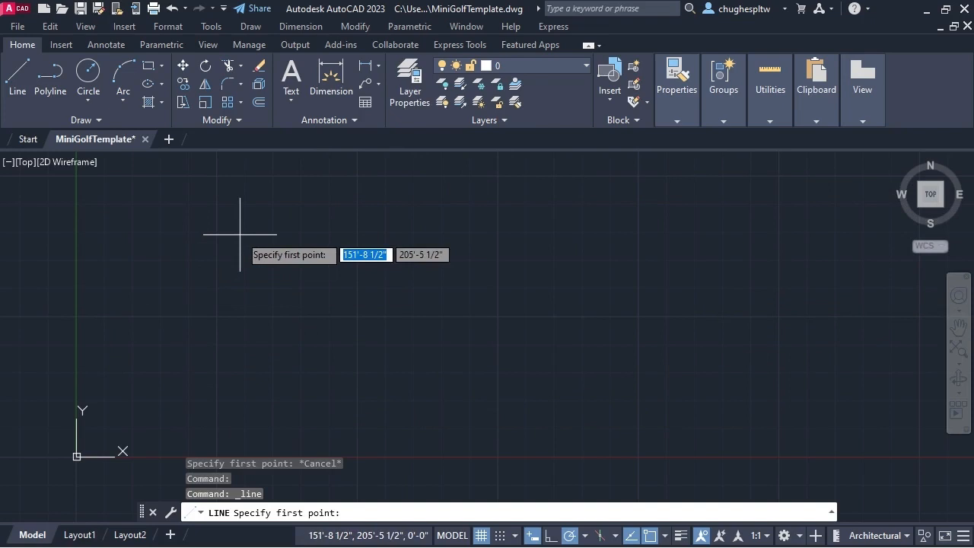
- Set the line's first point at 15',15' via dynamic input
{"action": "type", "text": "15'"}
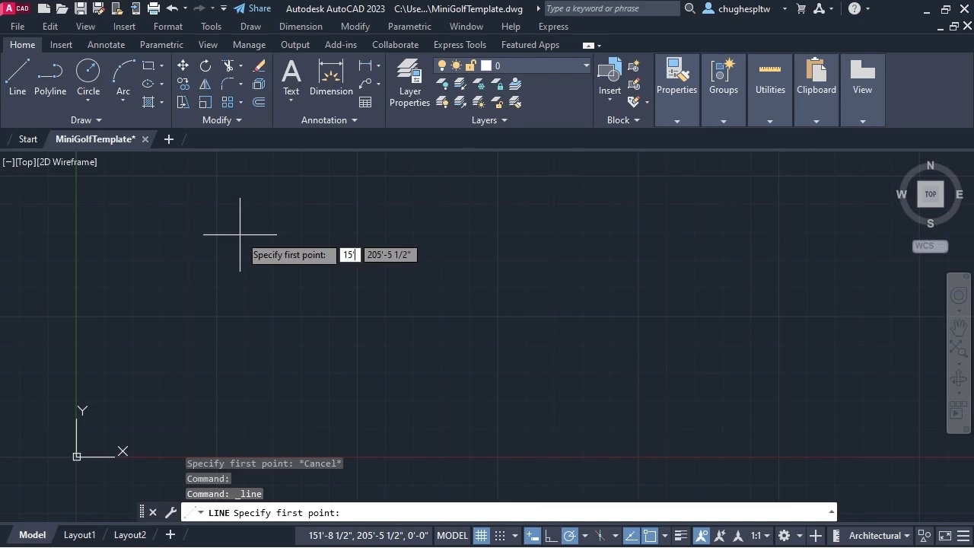
{"action": "key", "text": "Tab"}
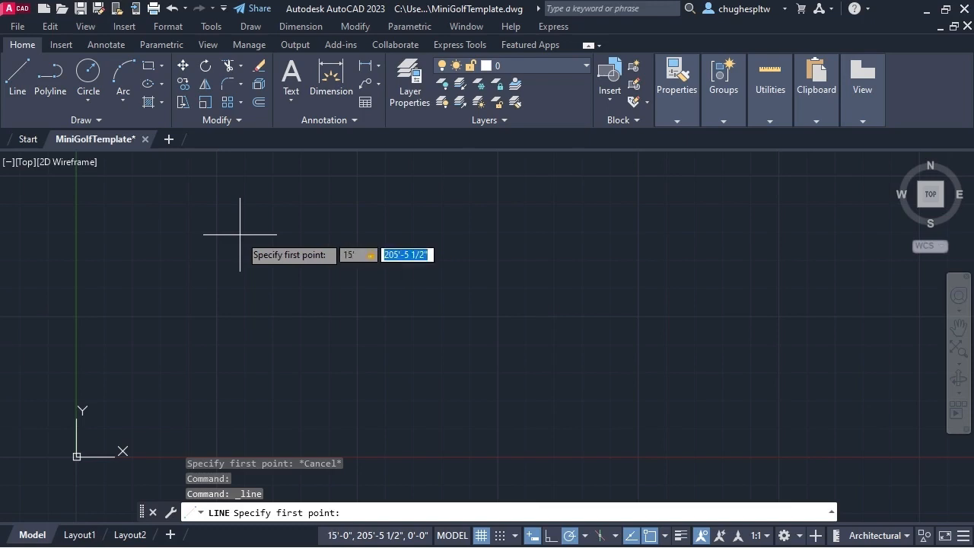
{"action": "type", "text": "15',15"}
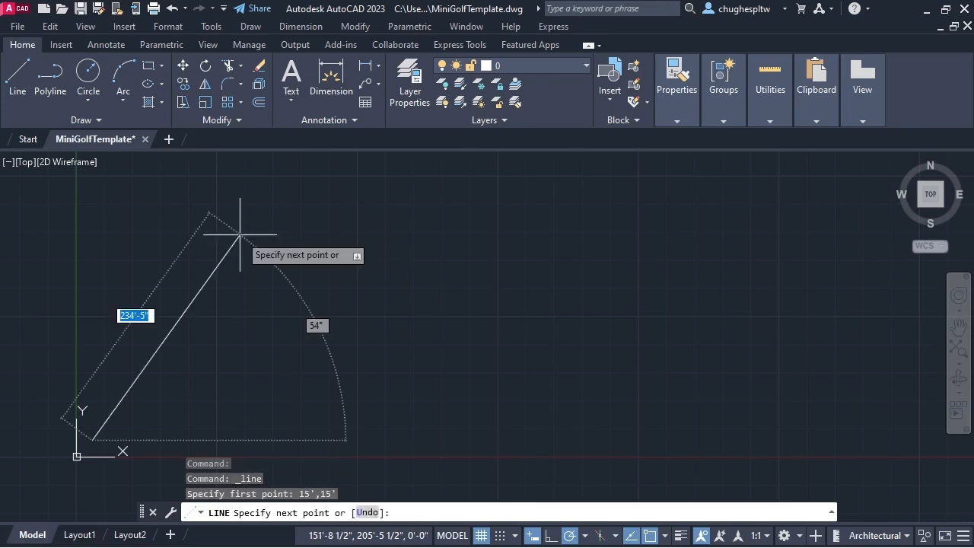
{"action": "mouse_move", "coordinate": [64, 262]}
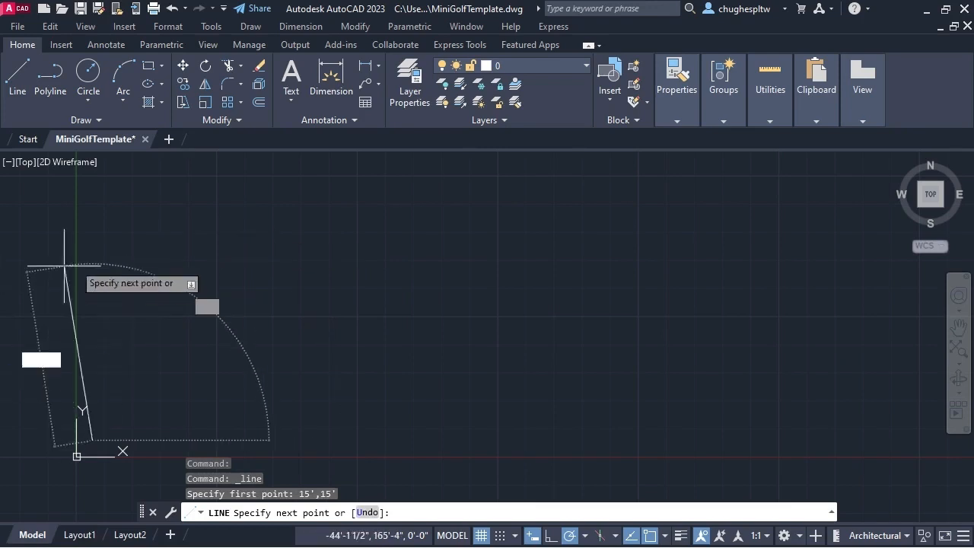
{"action": "mouse_move", "coordinate": [135, 250]}
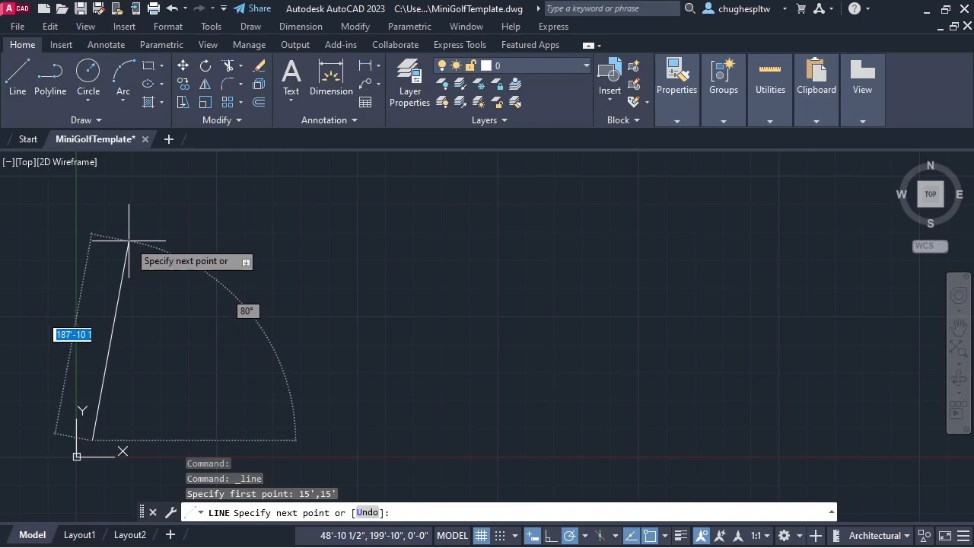
{"action": "mouse_move", "coordinate": [91, 259]}
{"action": "type", "text": "58'"}
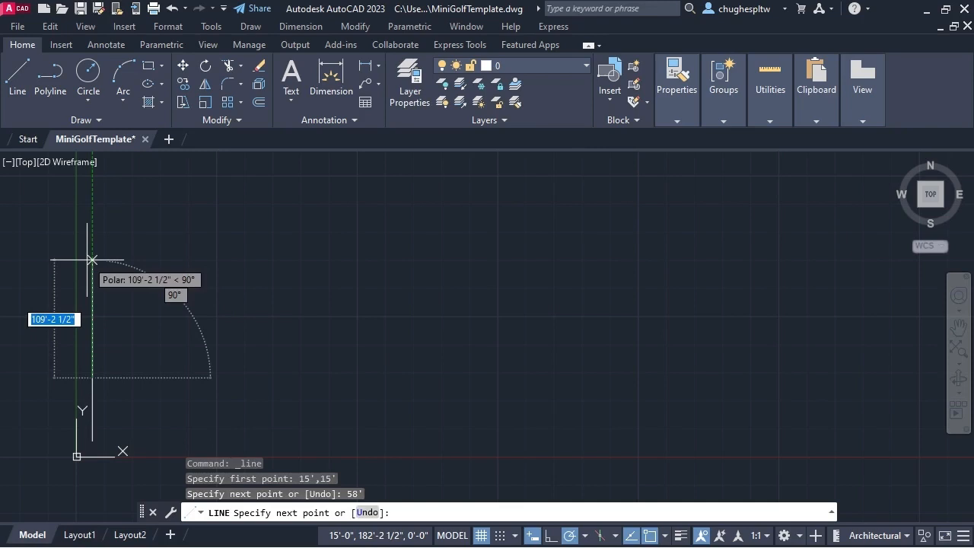
{"action": "mouse_move", "coordinate": [136, 377]}
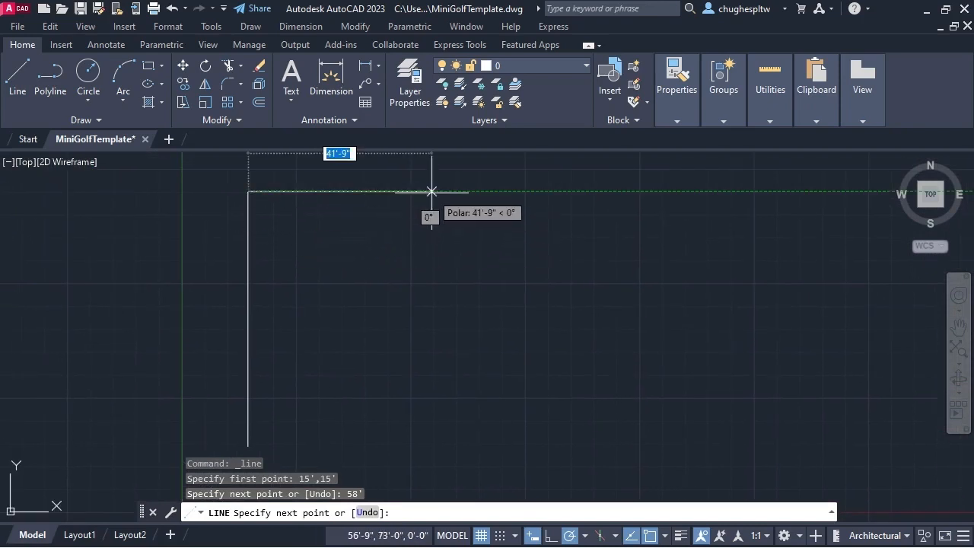
- Draw the 64-foot top side across to the right
{"action": "type", "text": "64"}
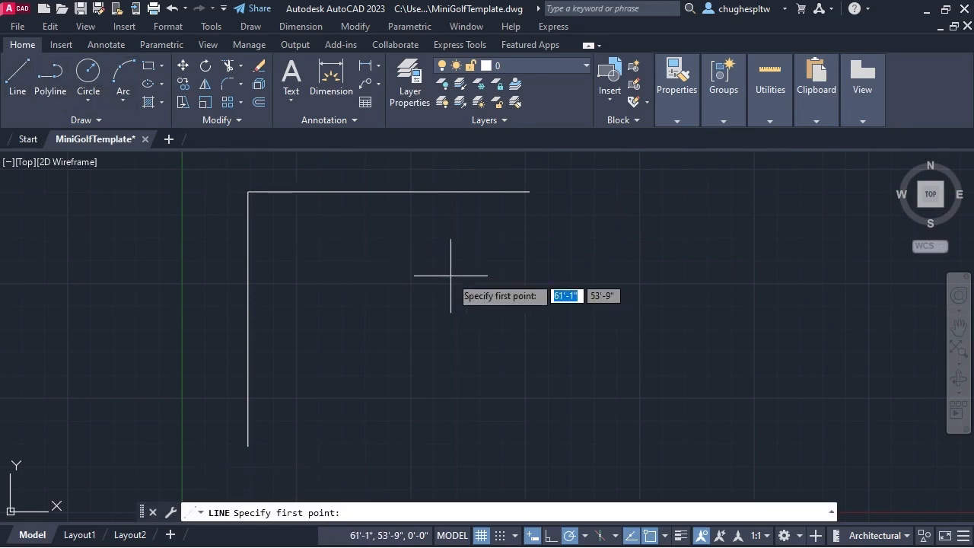
{"action": "mouse_move", "coordinate": [530, 201]}
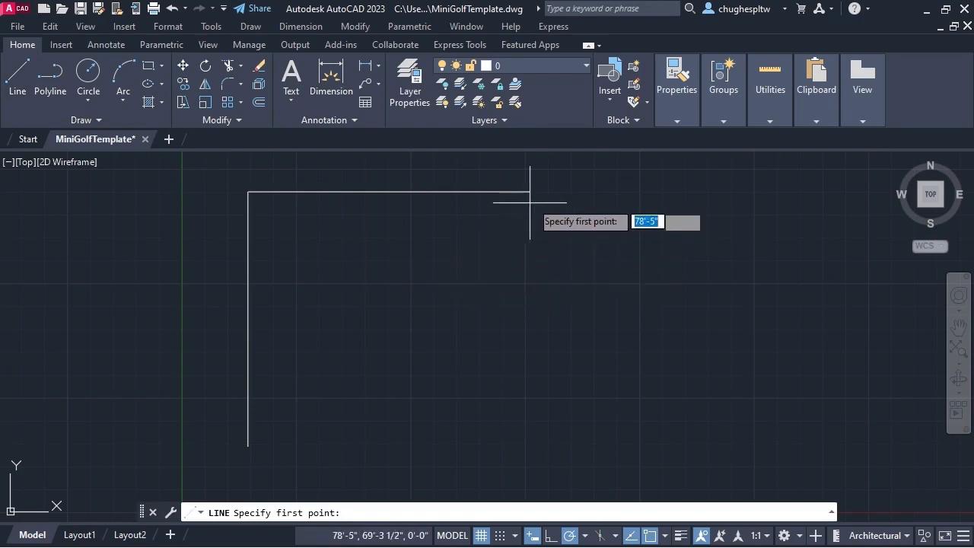
{"action": "mouse_move", "coordinate": [530, 192]}
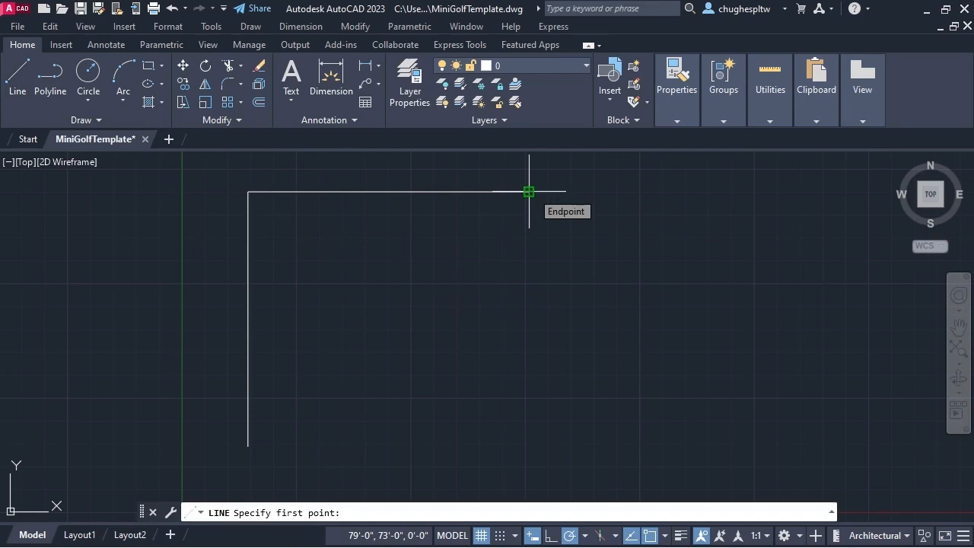
{"action": "mouse_move", "coordinate": [585, 302]}
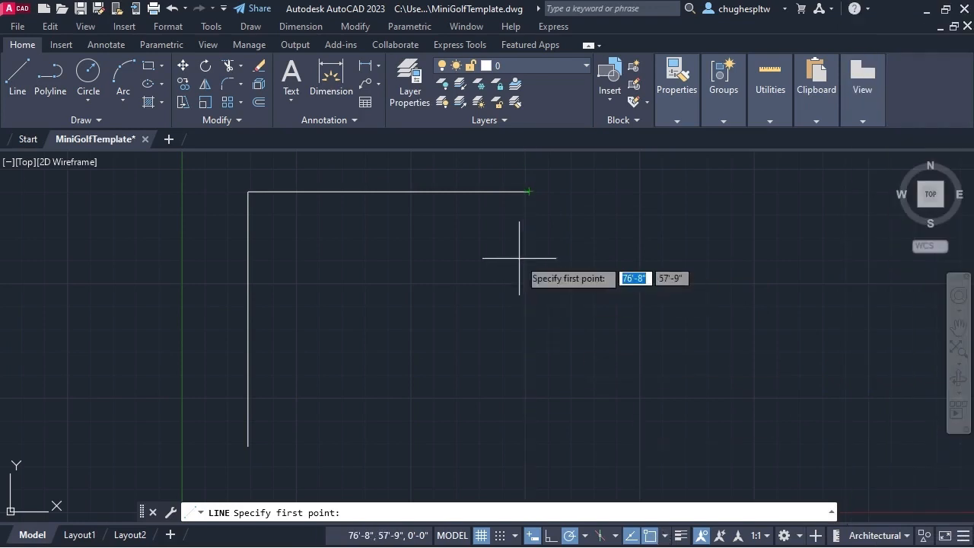
{"action": "mouse_move", "coordinate": [545, 271]}
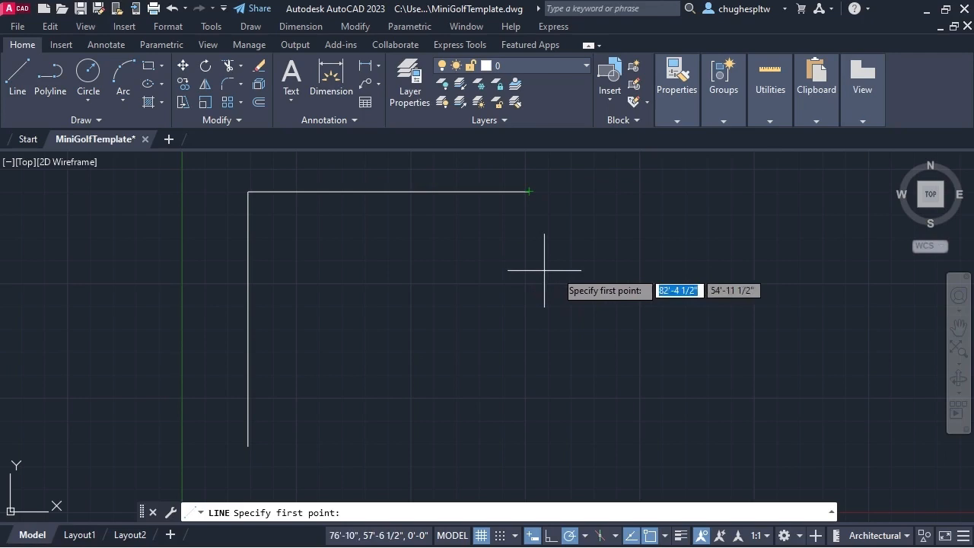
- Start the right-side line at the top edge's right endpoint
{"action": "left_click", "coordinate": [529, 192]}
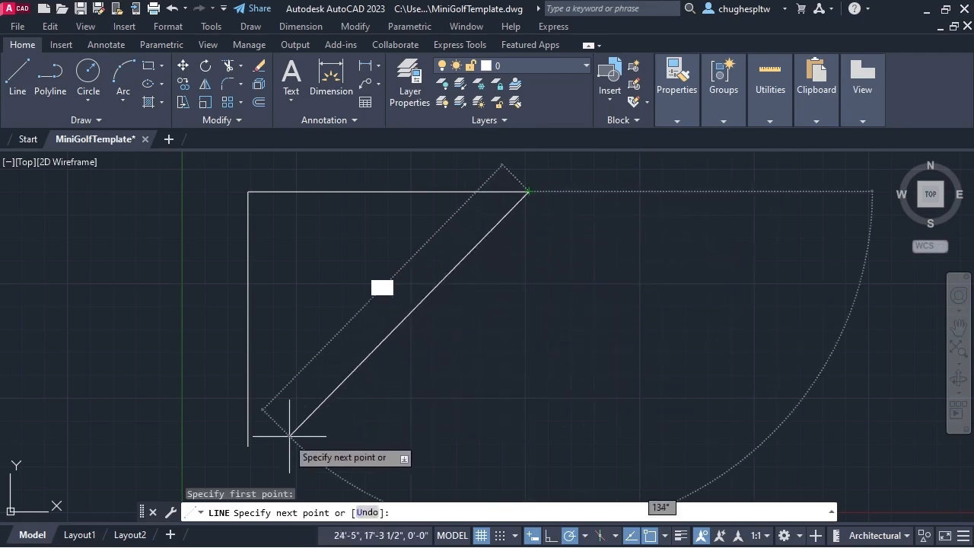
{"action": "mouse_move", "coordinate": [250, 445]}
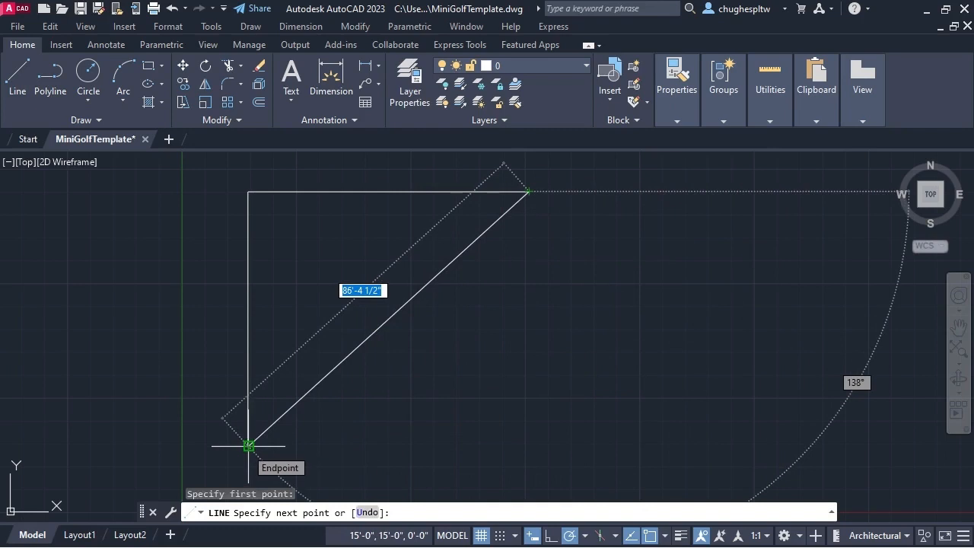
{"action": "mouse_move", "coordinate": [296, 445]}
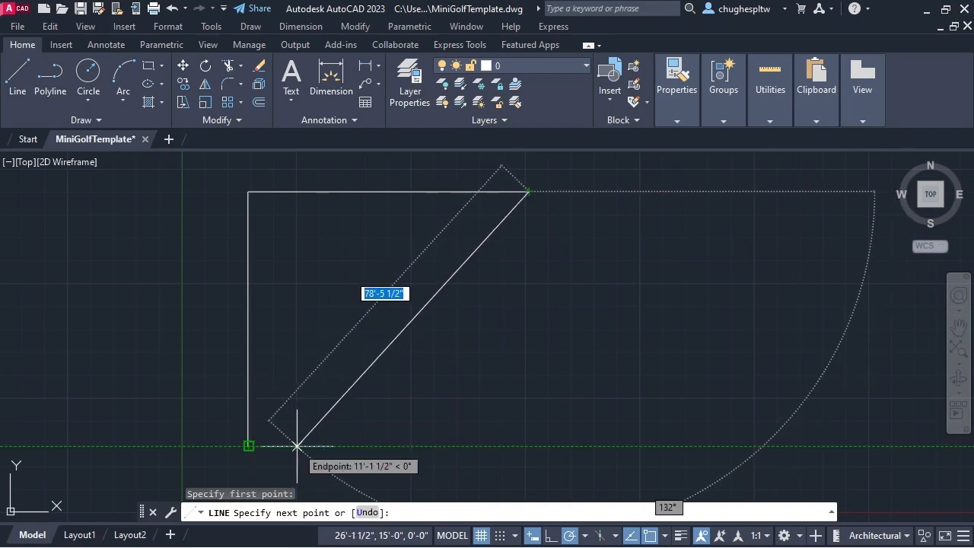
{"action": "mouse_move", "coordinate": [365, 445]}
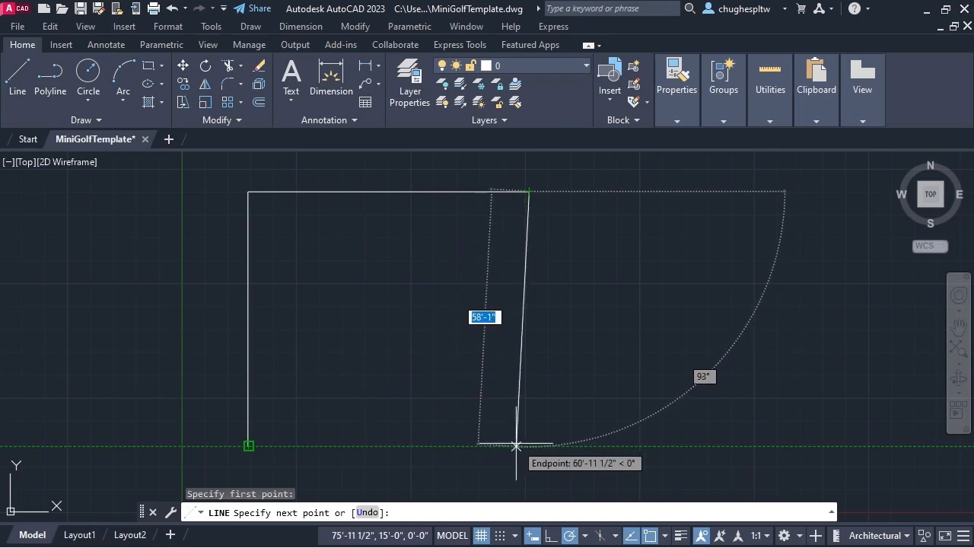
{"action": "mouse_move", "coordinate": [530, 444]}
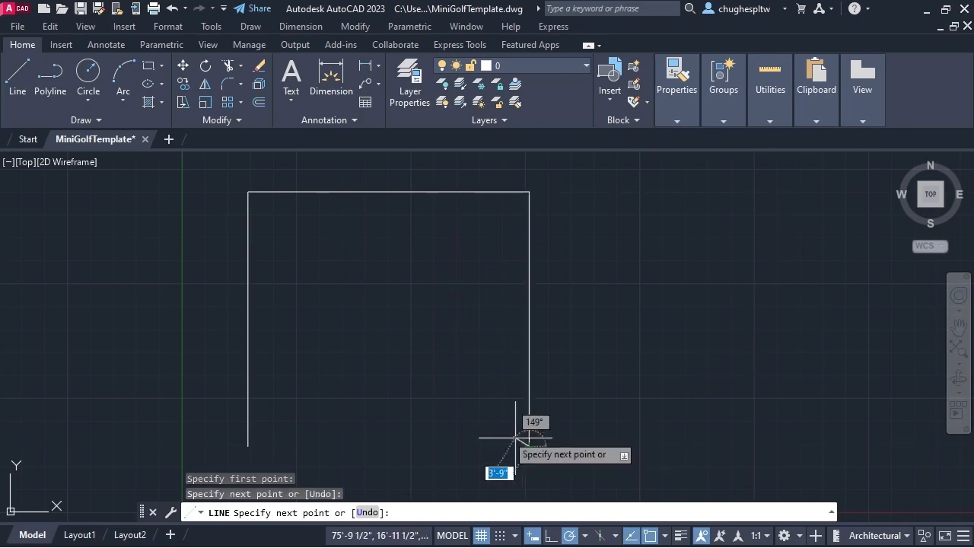
{"action": "mouse_move", "coordinate": [250, 446]}
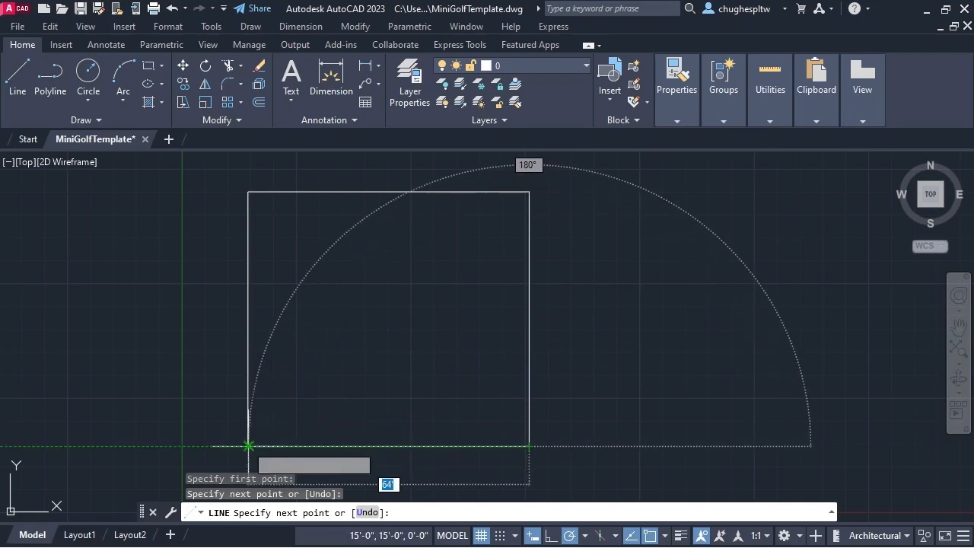